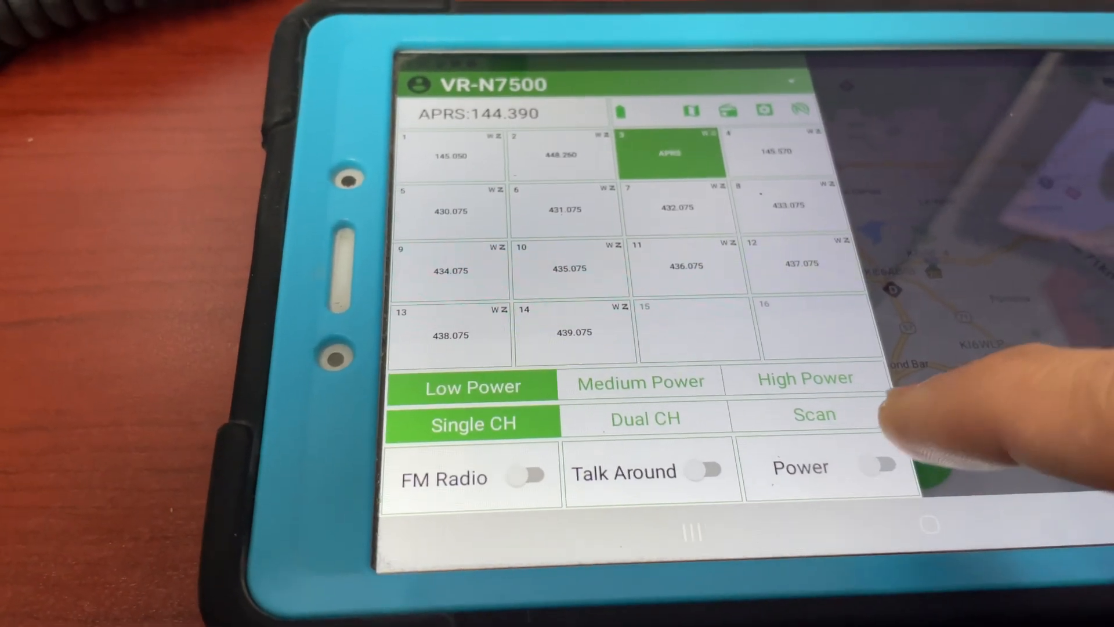
# Step: Power on the radio and tune via channel 1 to channel 4 (145.570) at high power
pyautogui.click(879, 466)
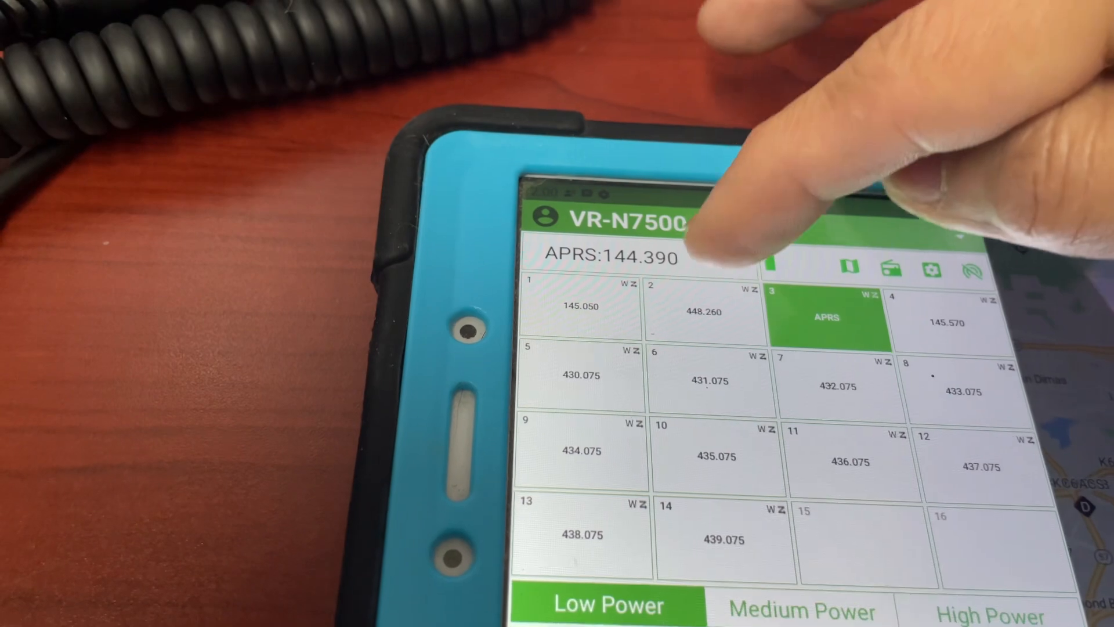
pyautogui.click(718, 310)
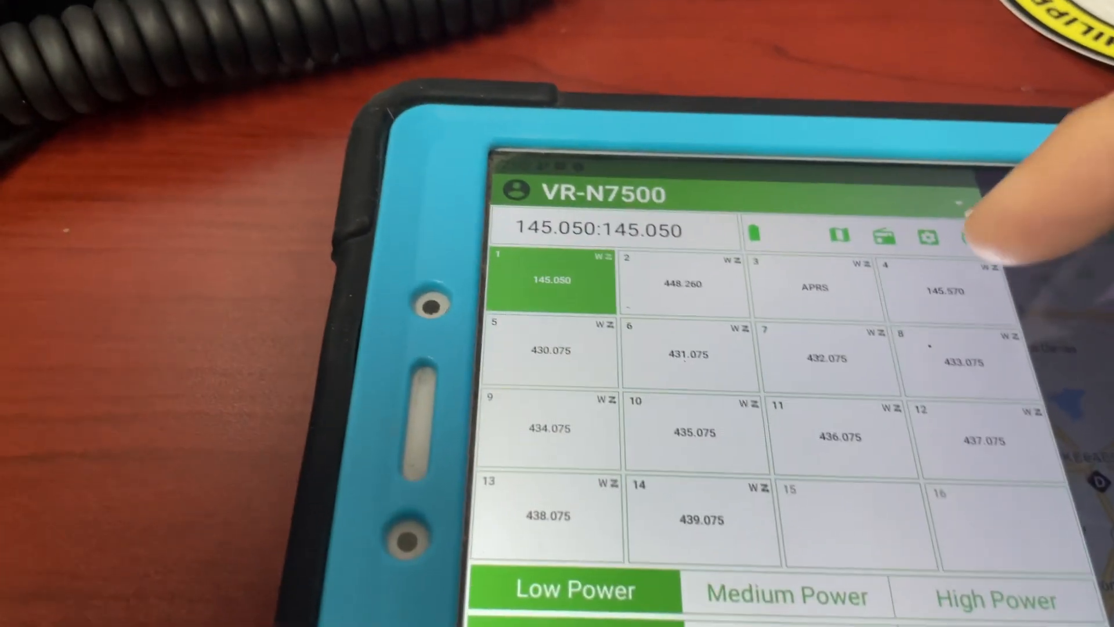
pyautogui.click(946, 287)
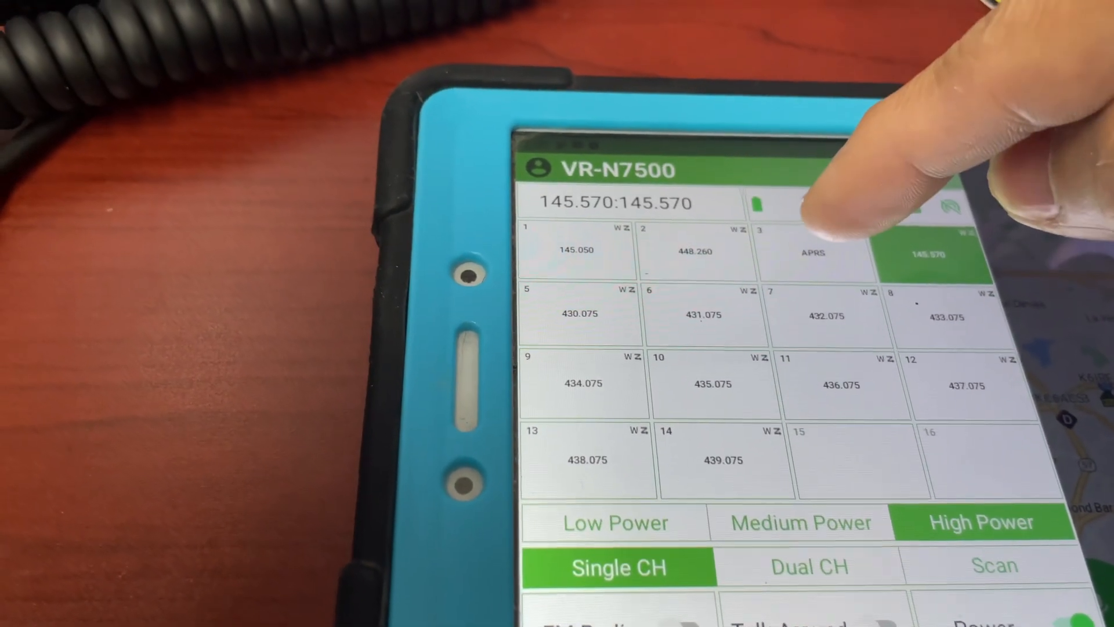
pyautogui.click(814, 252)
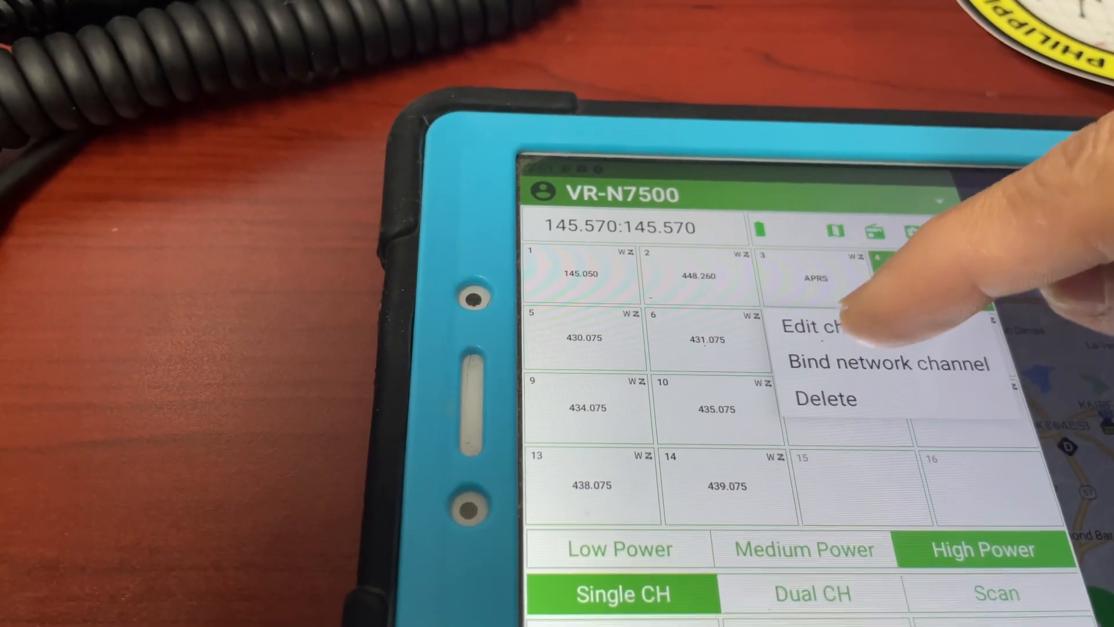
# Step: Review the APRS channel's 144.390 settings, switch on dual channel mode, and leave the editor
pyautogui.click(824, 327)
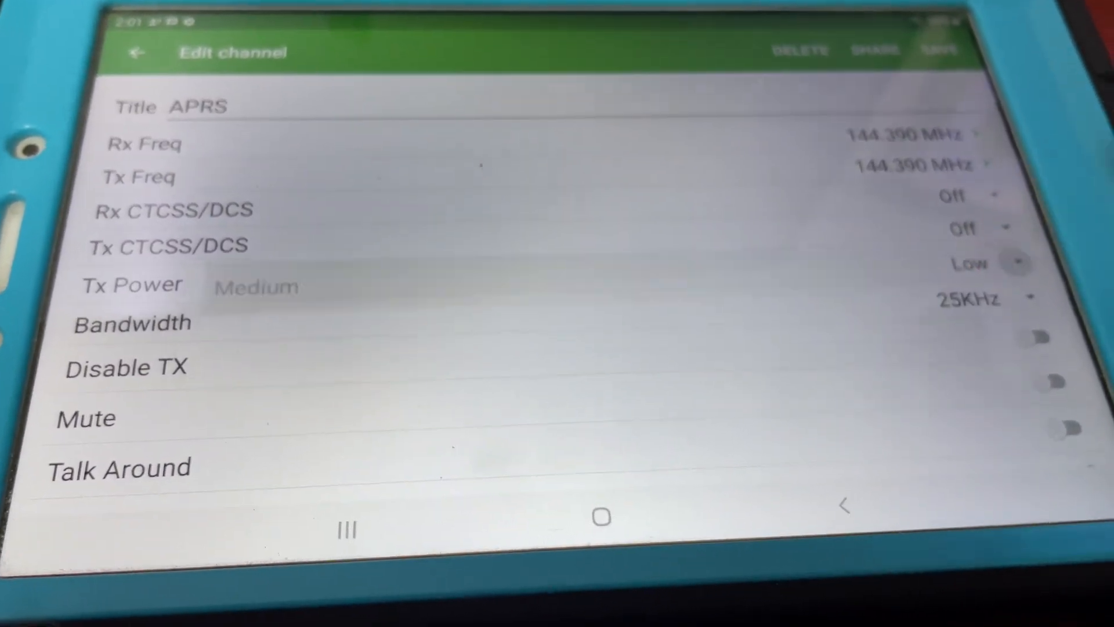
pyautogui.click(966, 263)
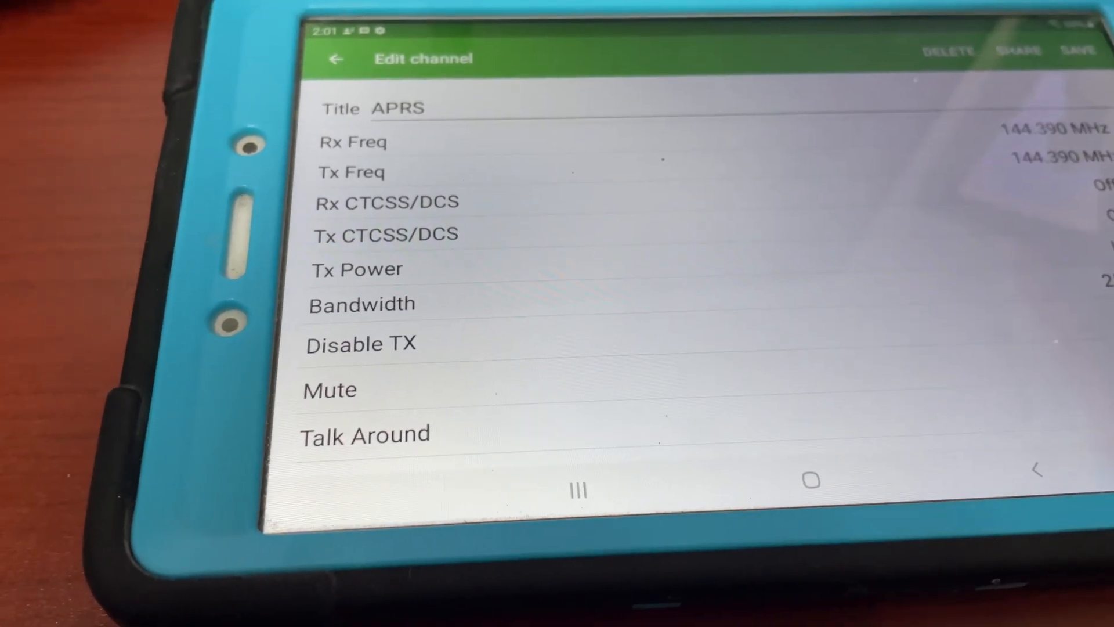
pyautogui.click(364, 304)
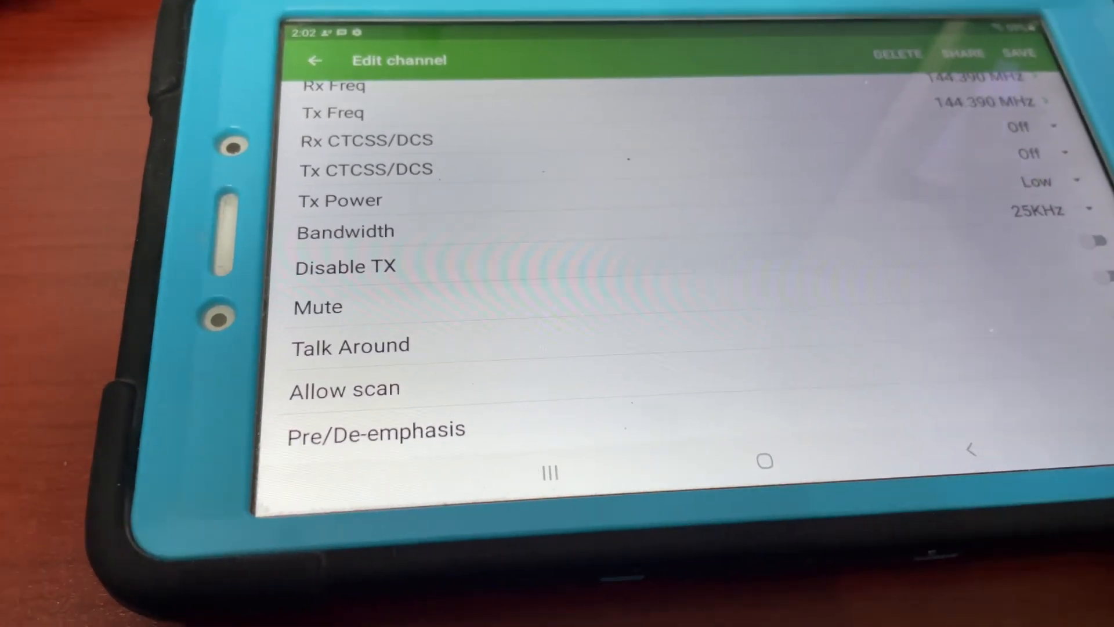
pyautogui.click(314, 60)
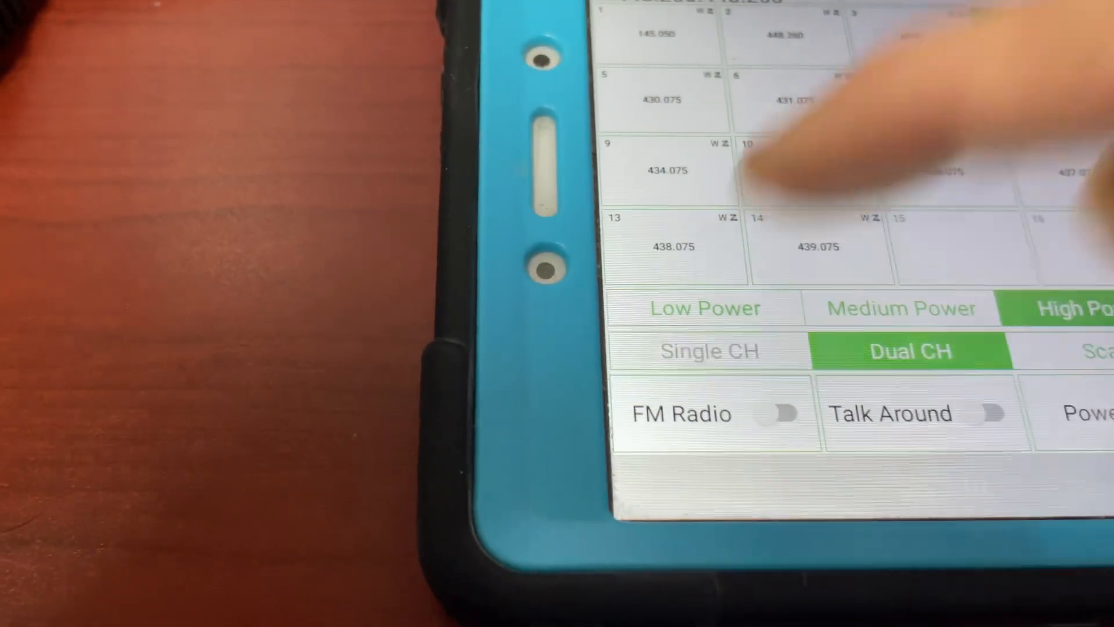
# Step: Switch back to single-channel mode and select the APRS channel on 144.390
pyautogui.click(709, 351)
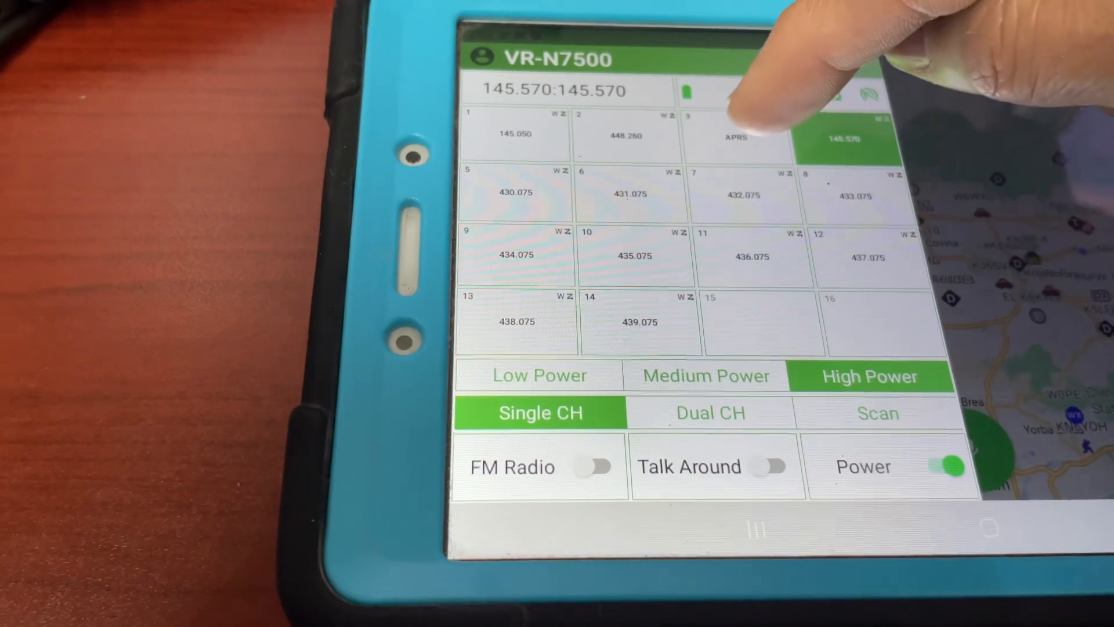
pyautogui.click(736, 138)
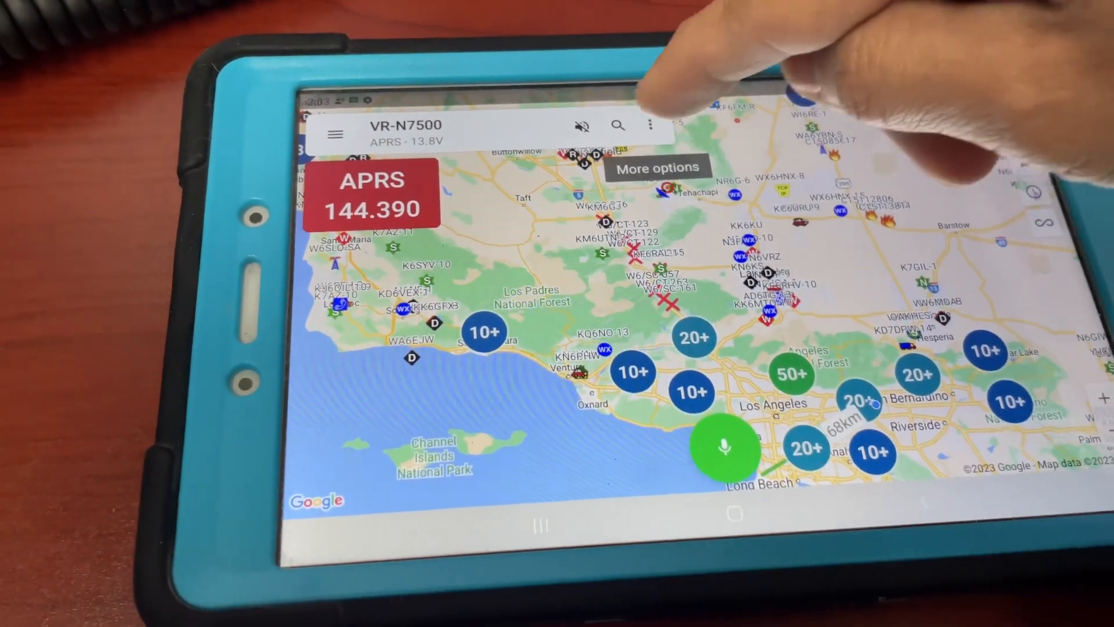
# Step: Open the More options menu over the APRS map of Southern California stations
pyautogui.click(653, 124)
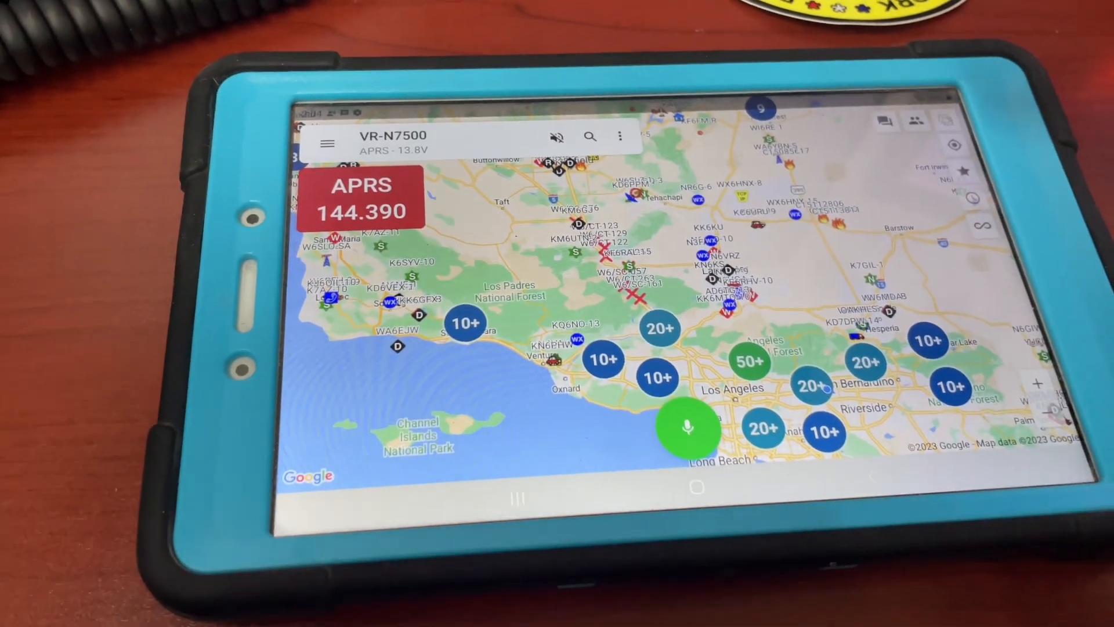
# Step: Browse the APRS login and iGate options under Settings, then go back
pyautogui.click(623, 135)
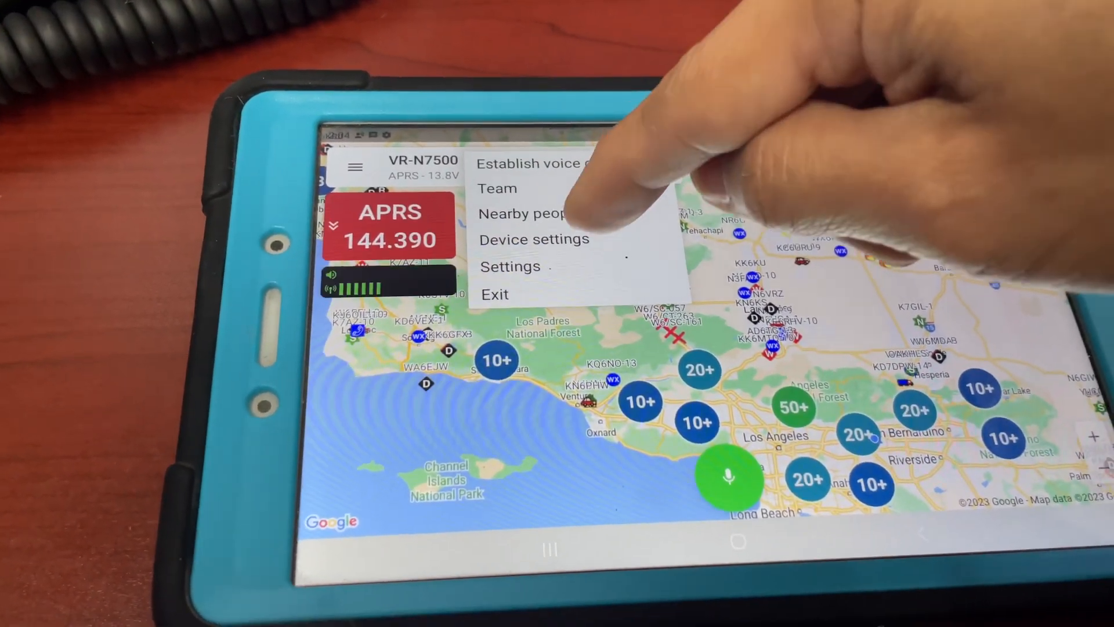
pyautogui.click(509, 266)
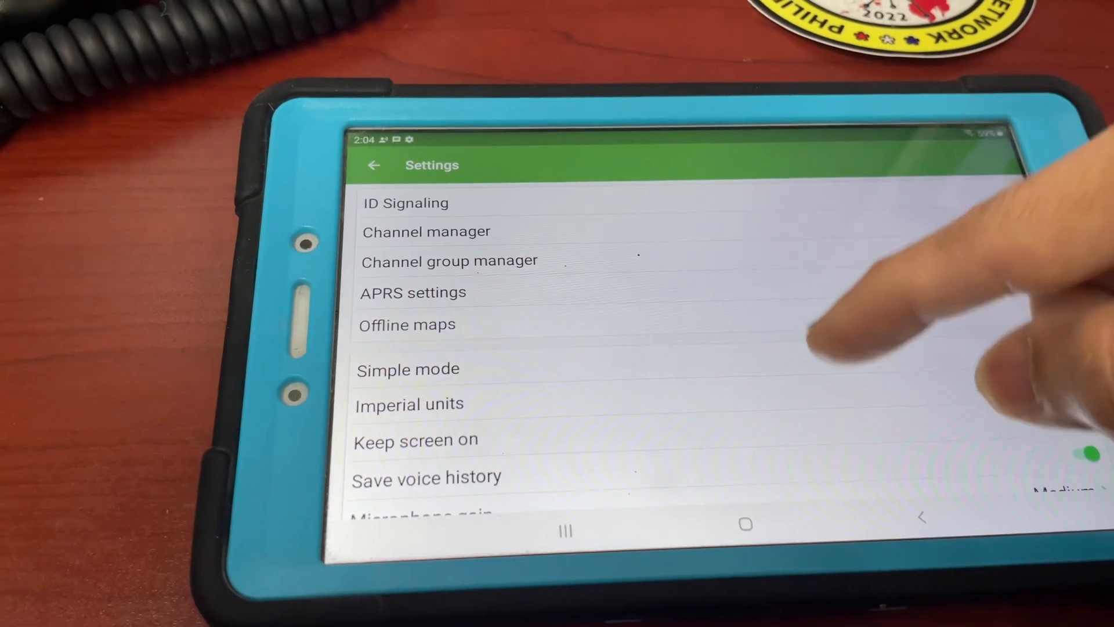
pyautogui.click(412, 292)
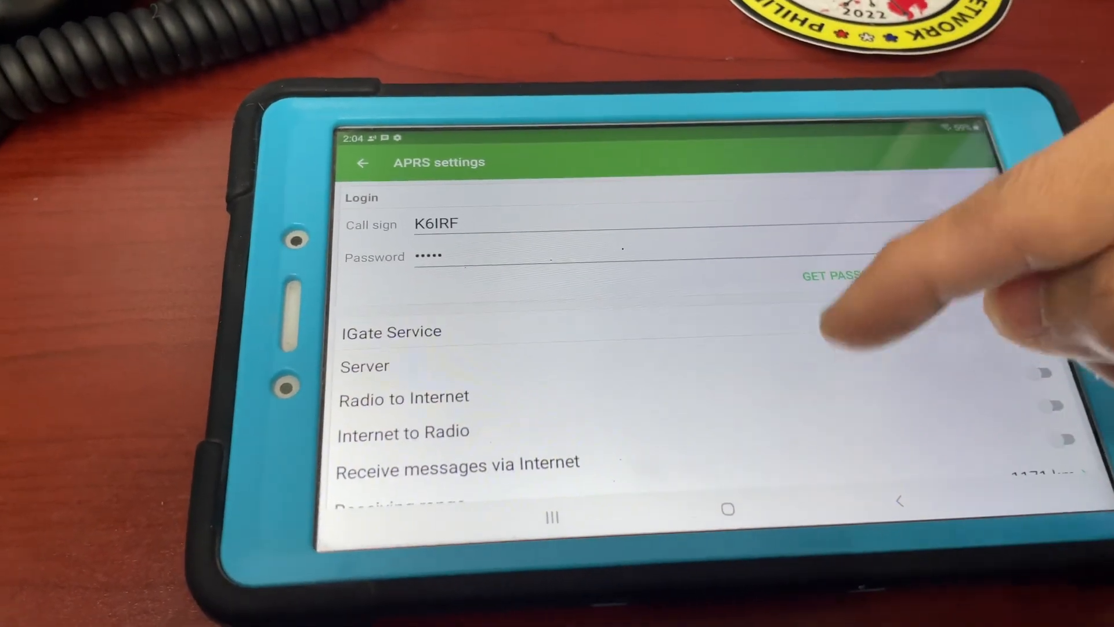
pyautogui.scroll(-3)
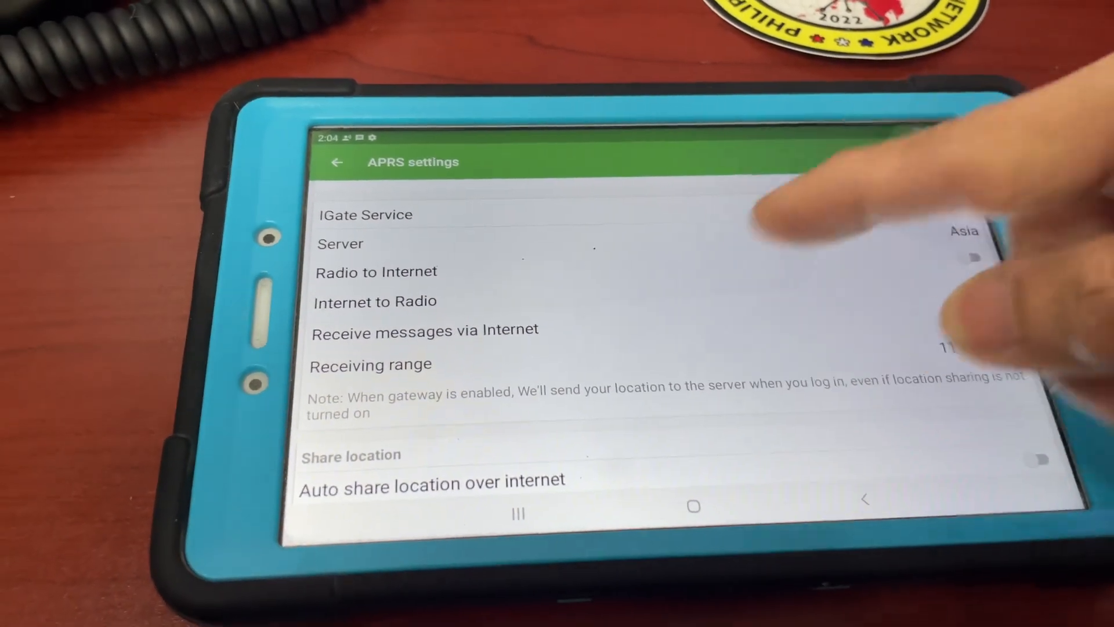
pyautogui.scroll(-3)
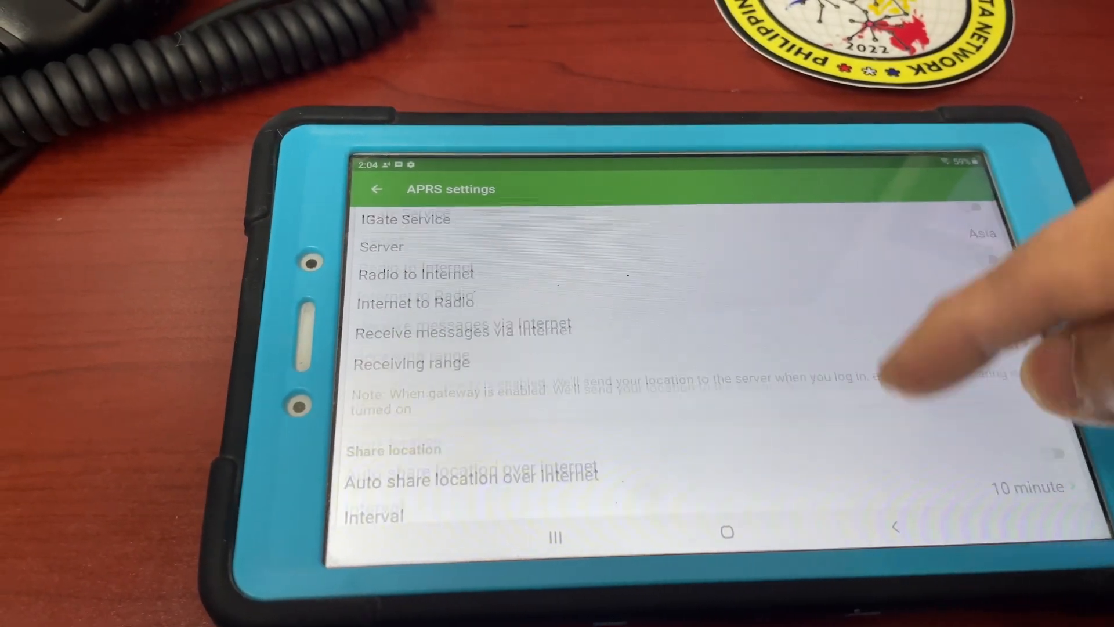
pyautogui.scroll(-3)
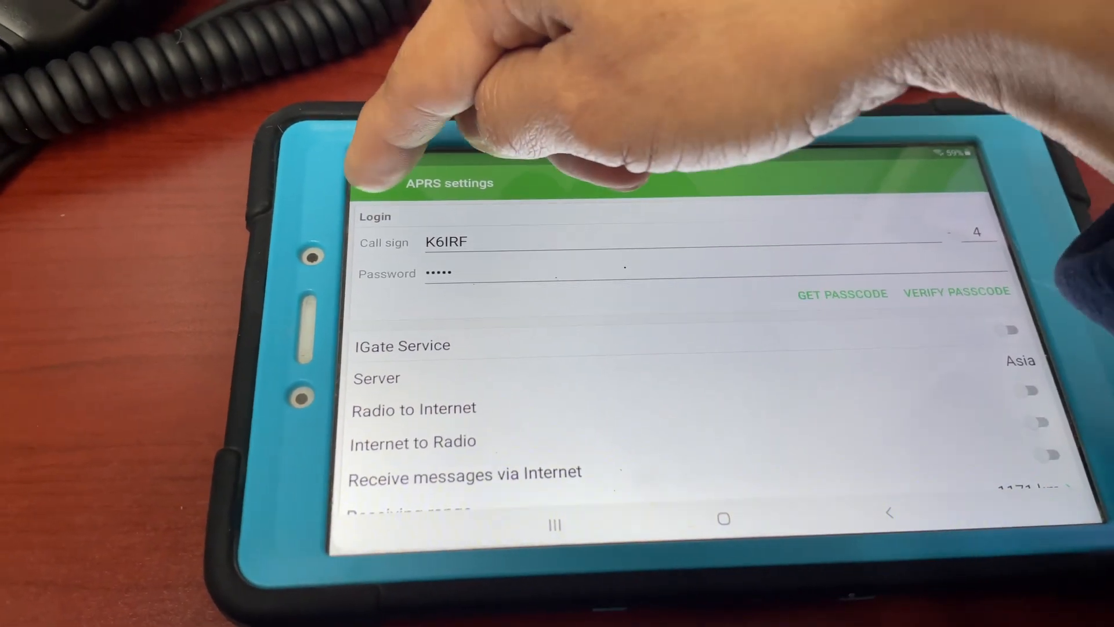
pyautogui.click(351, 155)
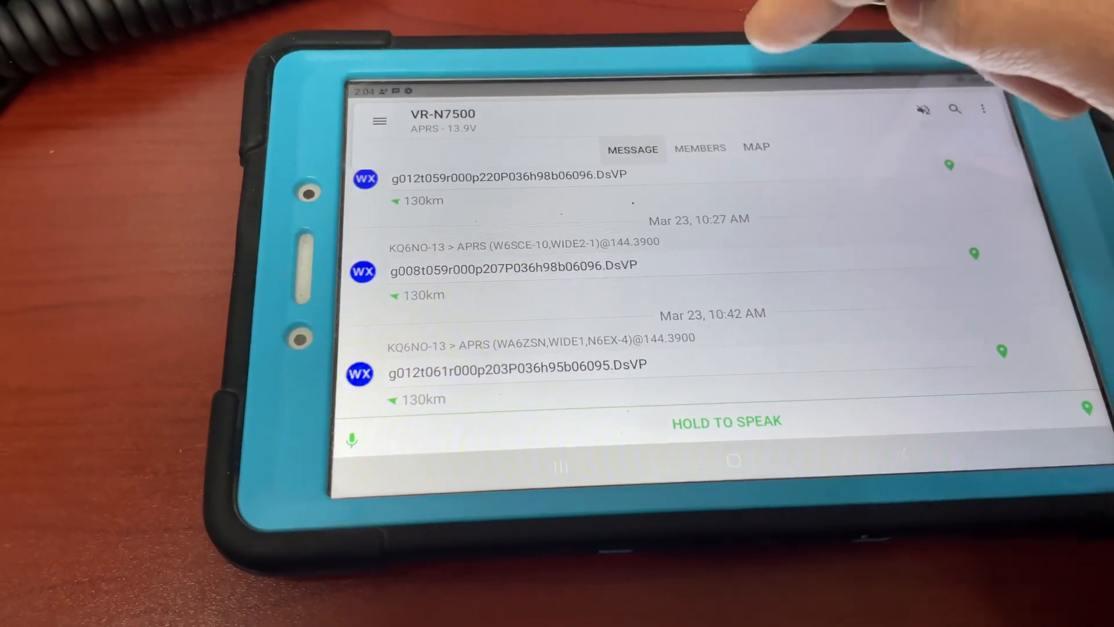
# Step: Find APRSPH in the heard-stations list, view its track map, then return to its records
pyautogui.click(699, 148)
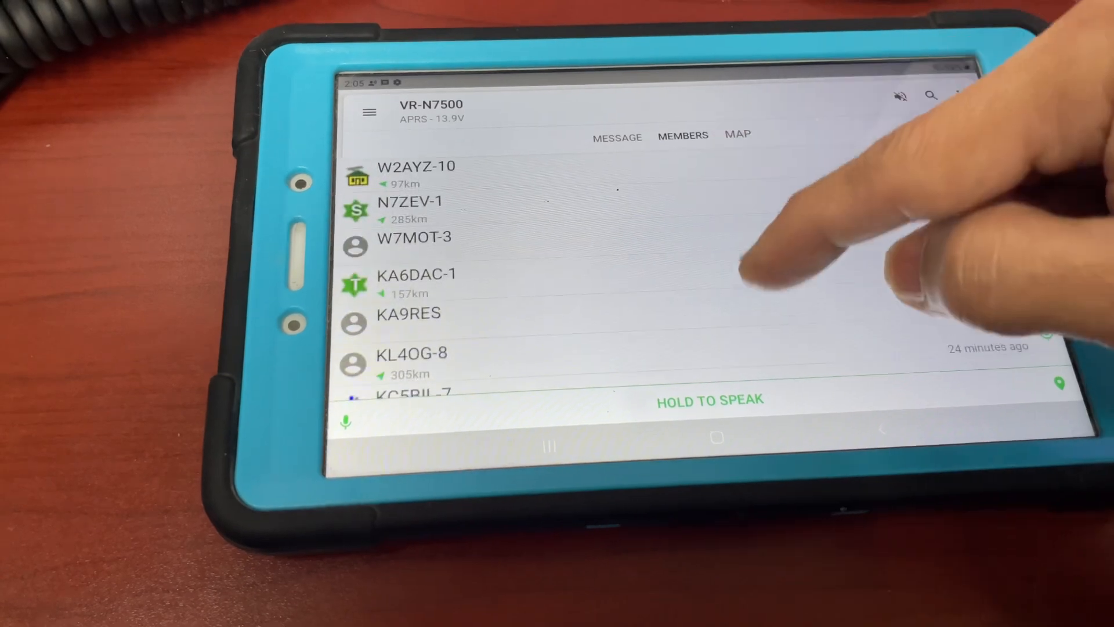
pyautogui.scroll(-3)
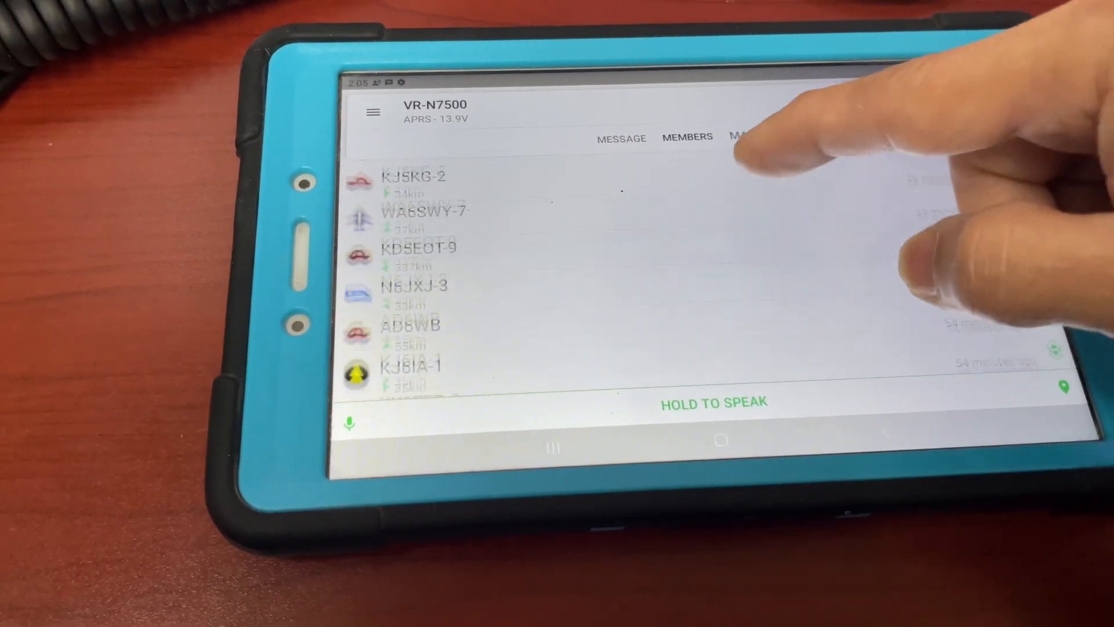
pyautogui.scroll(-3)
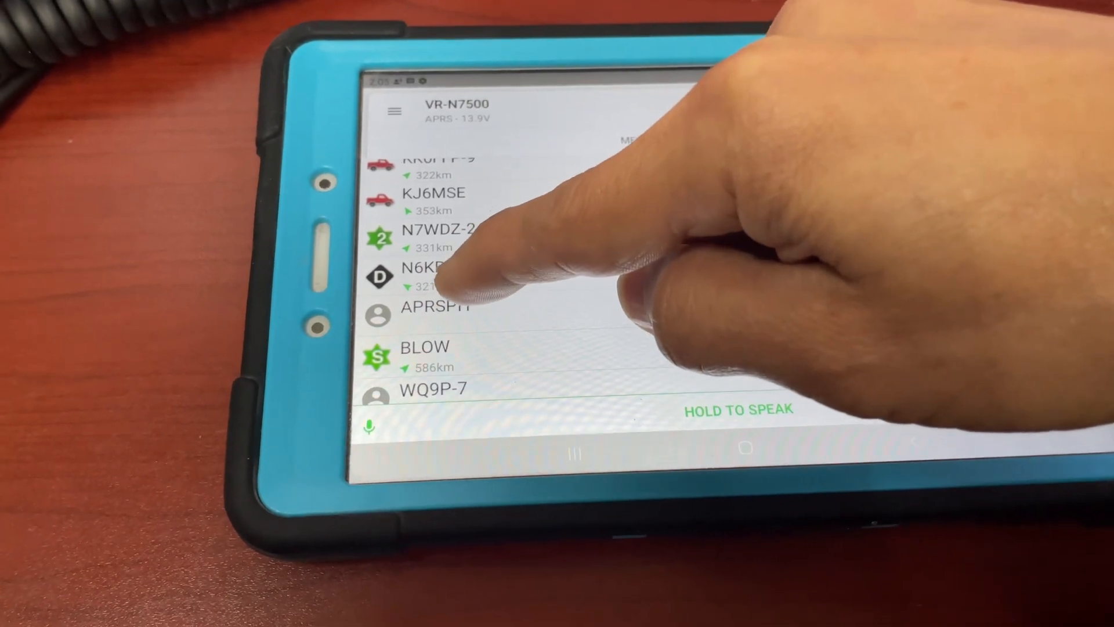
pyautogui.click(436, 307)
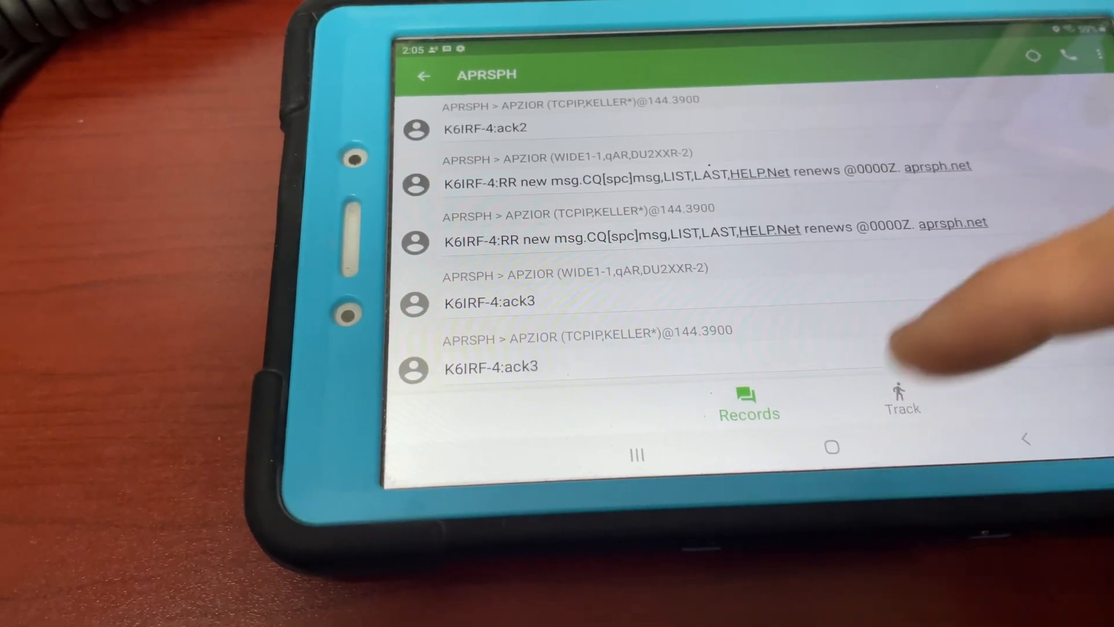
pyautogui.click(901, 405)
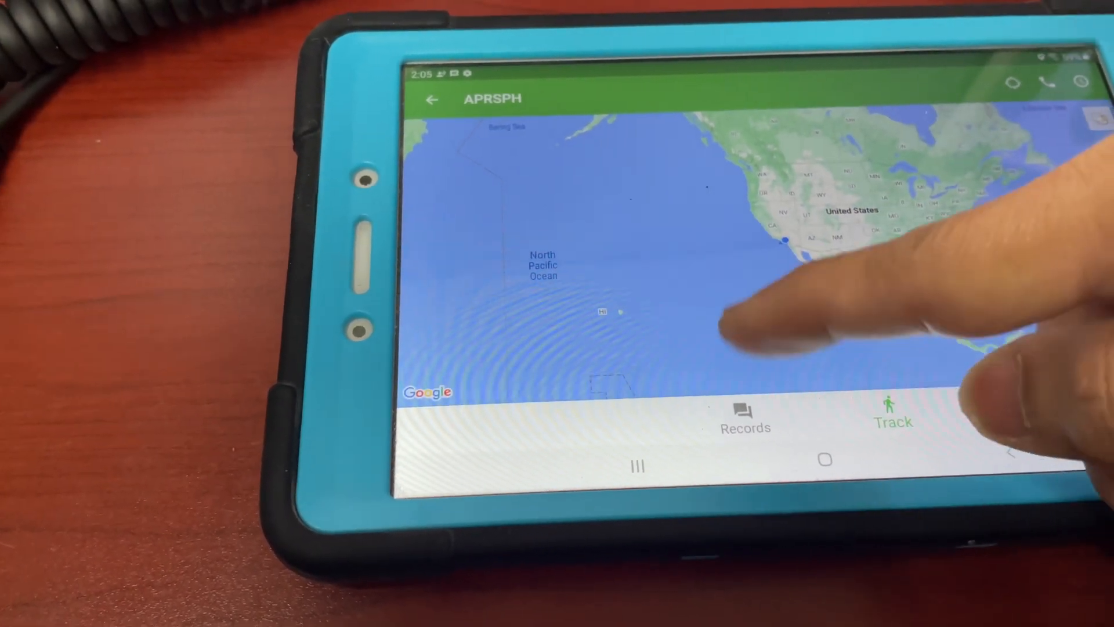
pyautogui.click(746, 417)
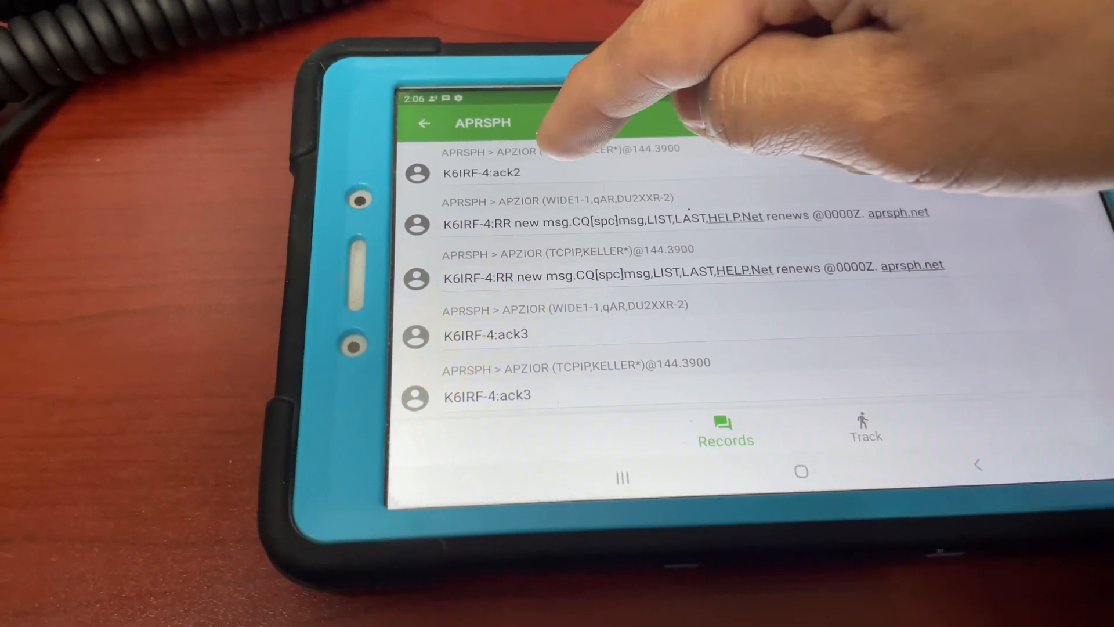
# Step: Leave the APRSPH conversation and scroll through the general received message feed
pyautogui.click(425, 123)
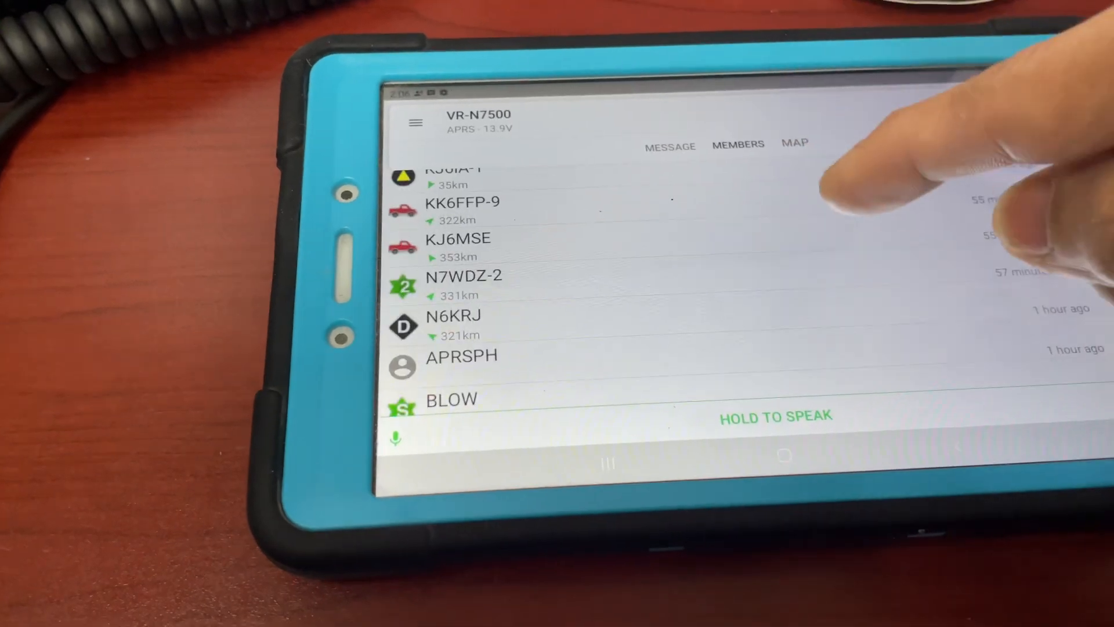
pyautogui.click(668, 145)
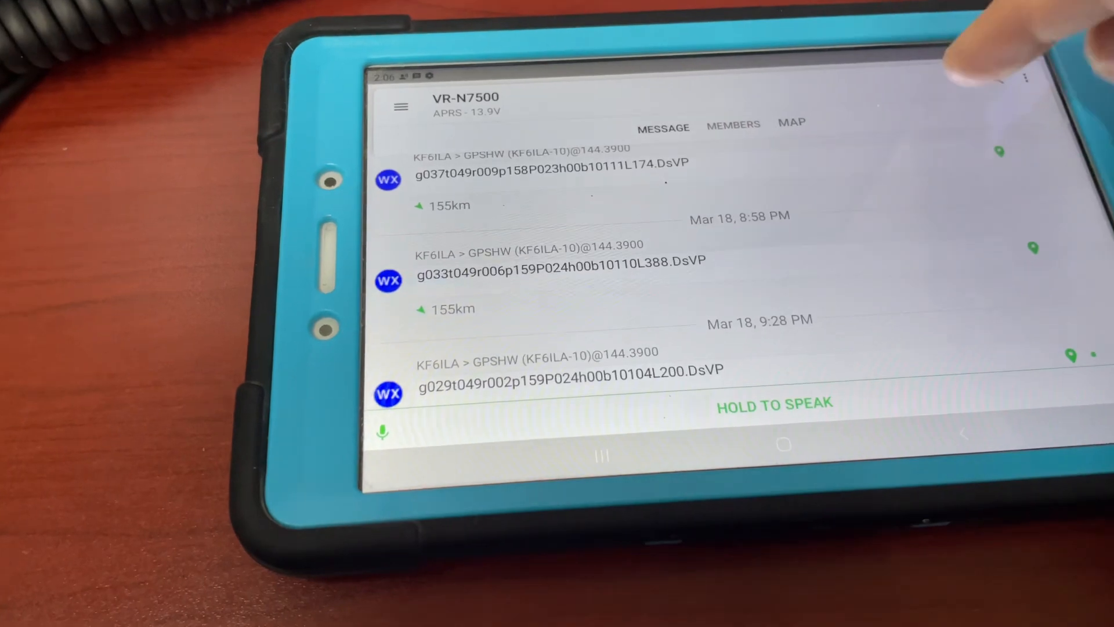
pyautogui.scroll(-3)
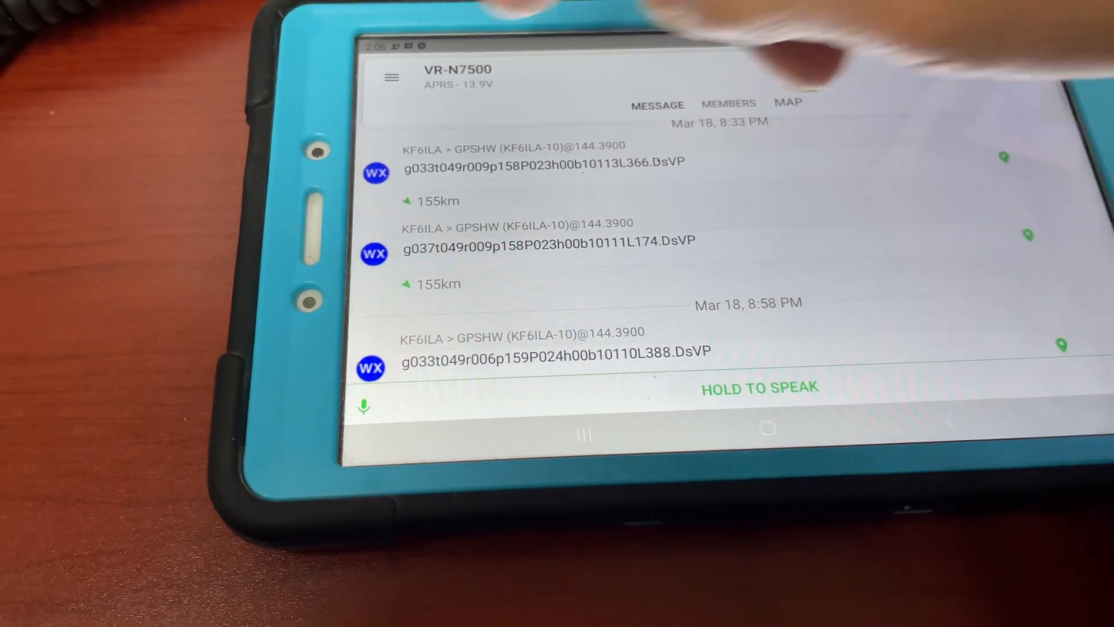
pyautogui.scroll(-3)
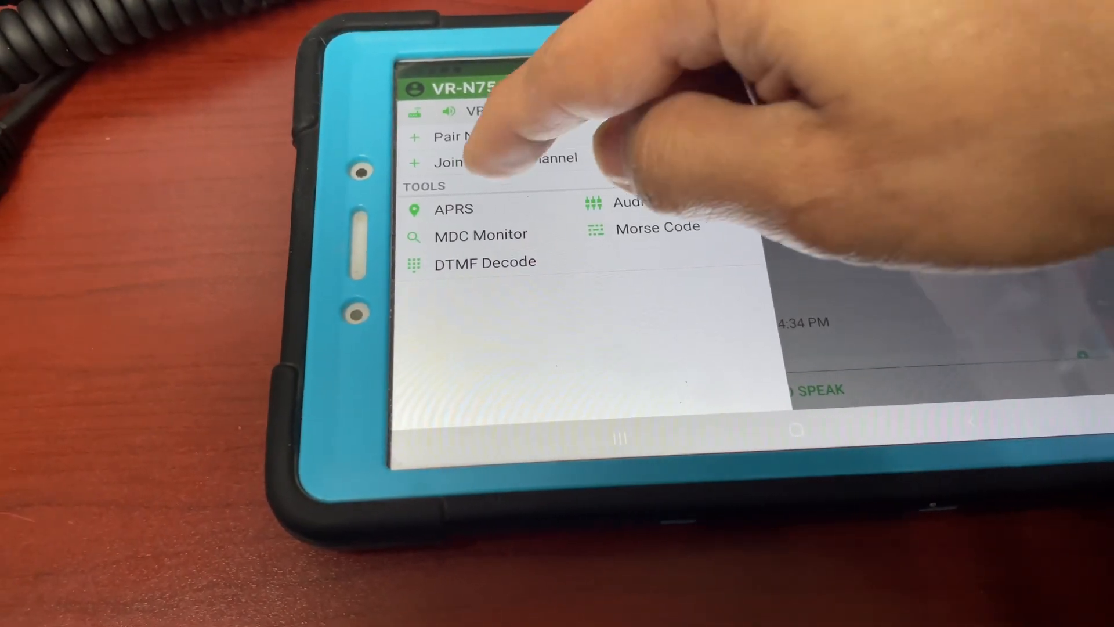
# Step: Search the APRS tool's packet log and pick aprsph as the message recipient
pyautogui.click(453, 208)
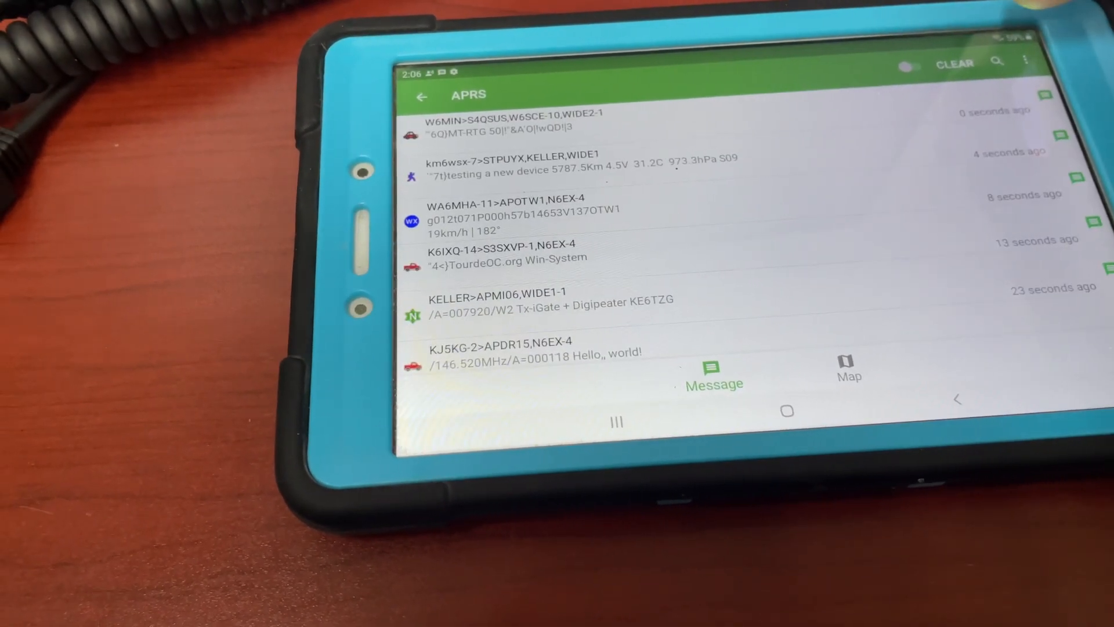
pyautogui.click(997, 59)
pyautogui.write('a')
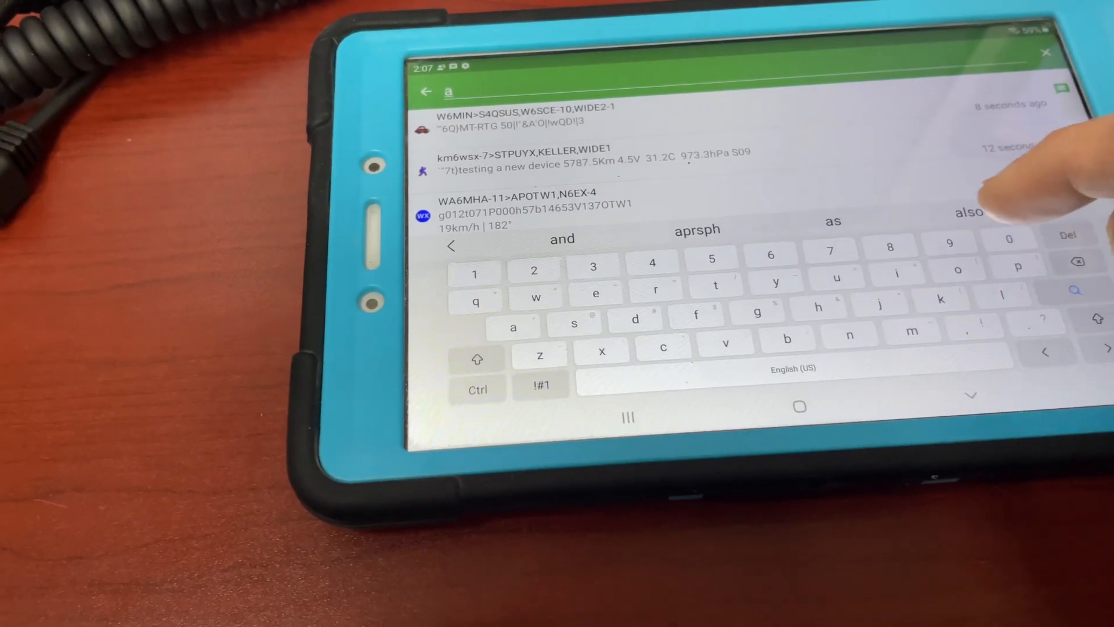
pyautogui.write('pr')
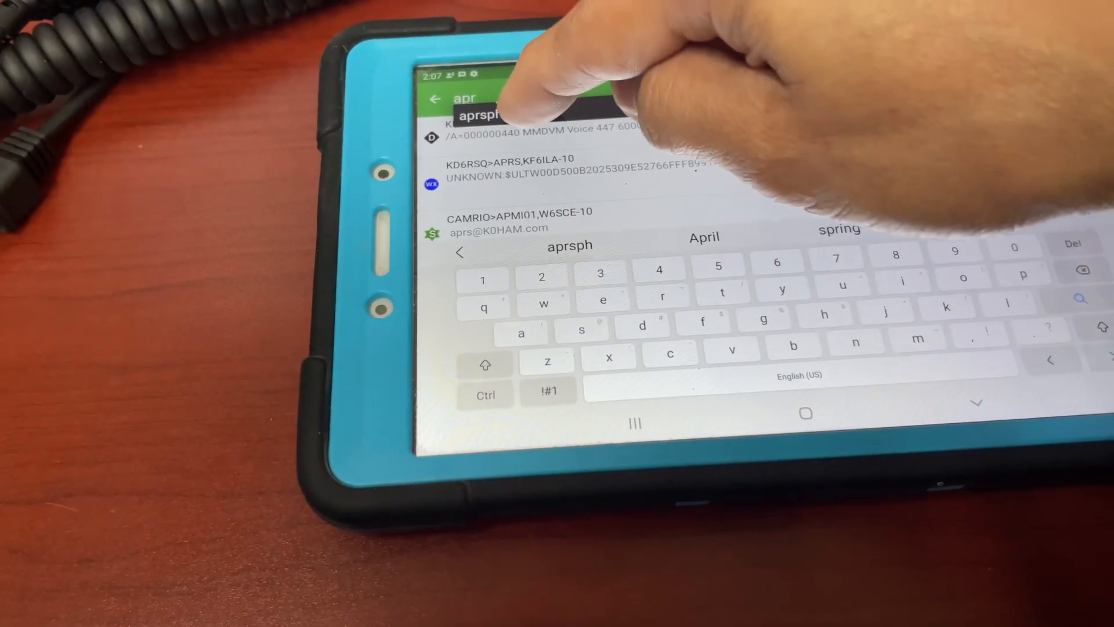
pyautogui.click(483, 115)
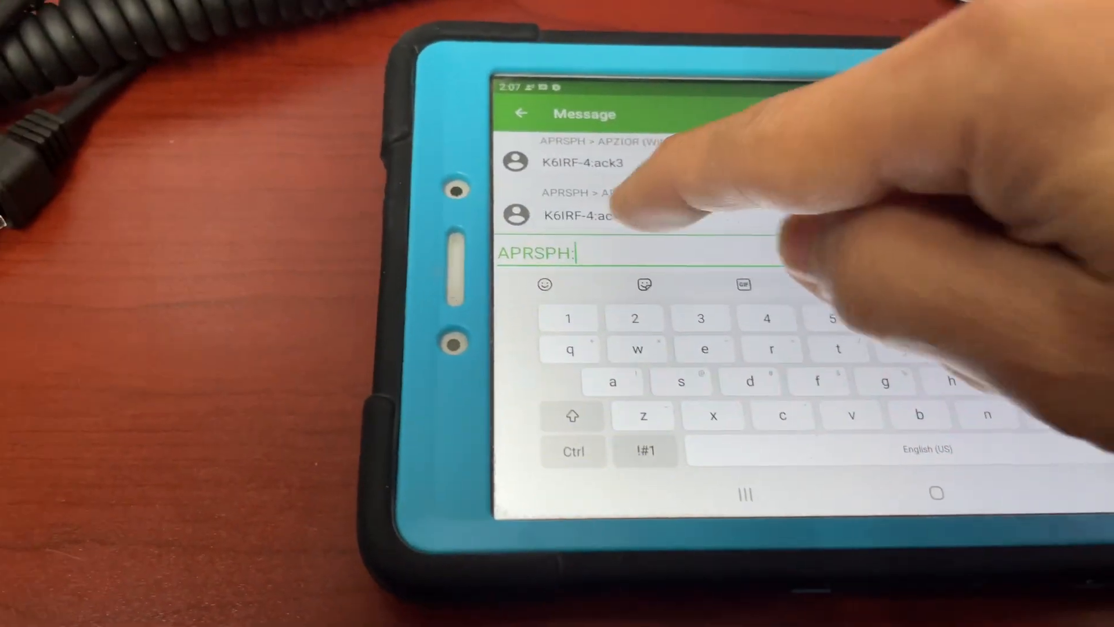
# Step: Type 'net checkin mabuhay 73' to APRSPH, deleting a stray 3
pyautogui.write('n')
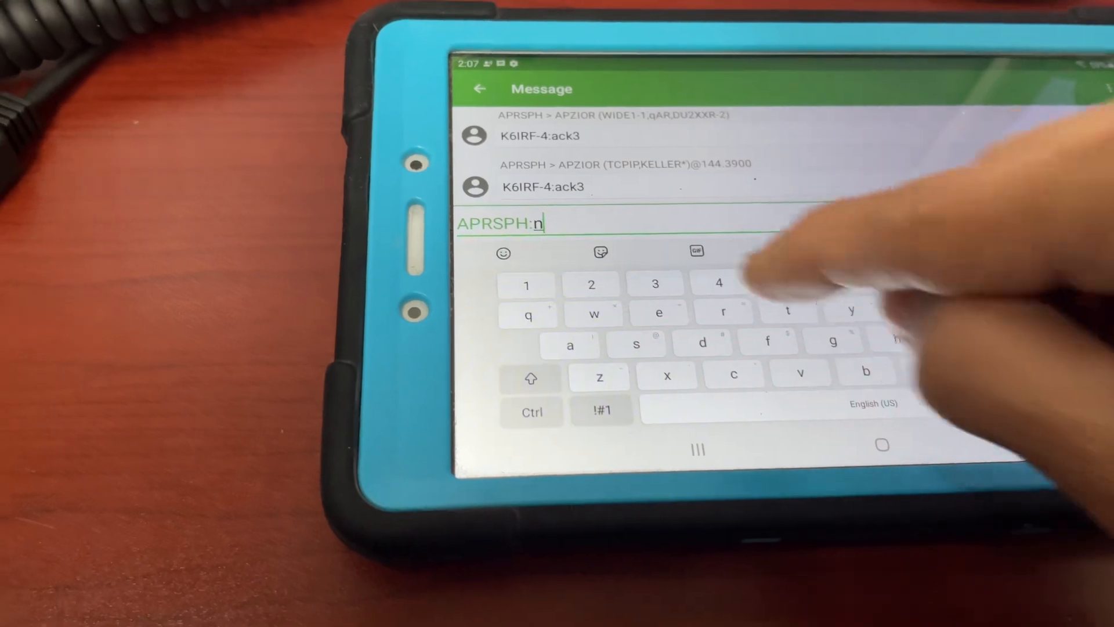
pyautogui.write('et')
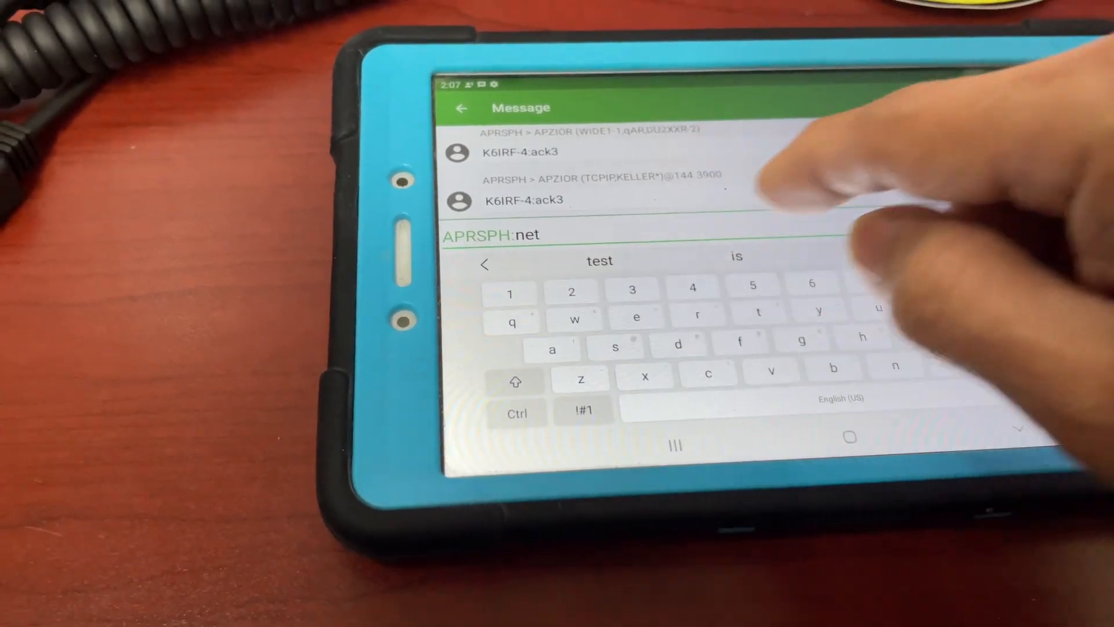
pyautogui.write('chec')
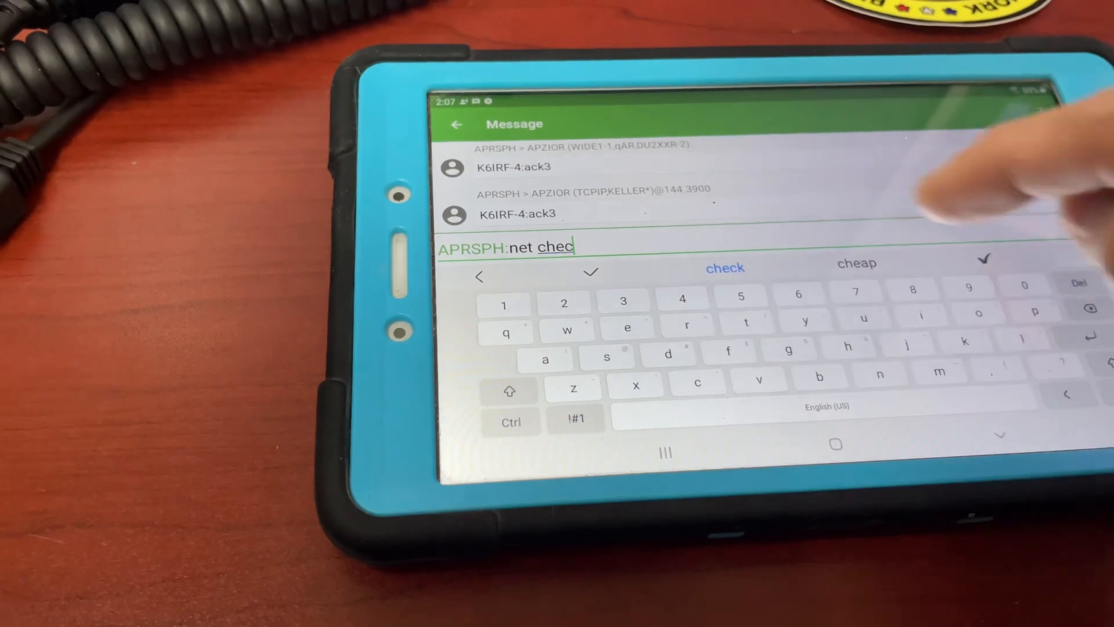
pyautogui.write('in')
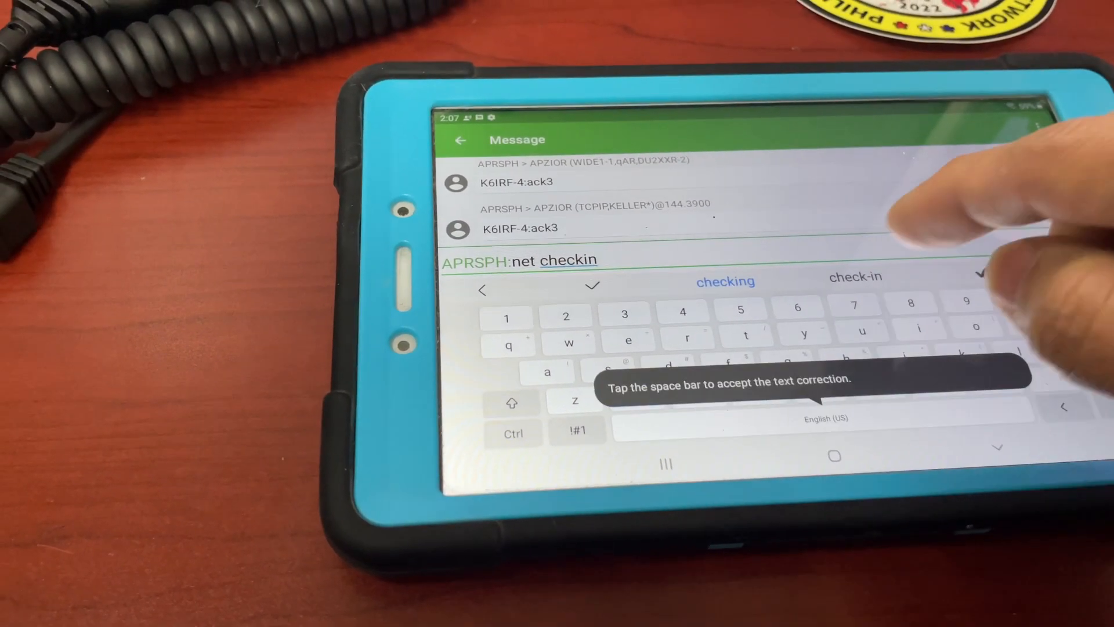
pyautogui.write('3')
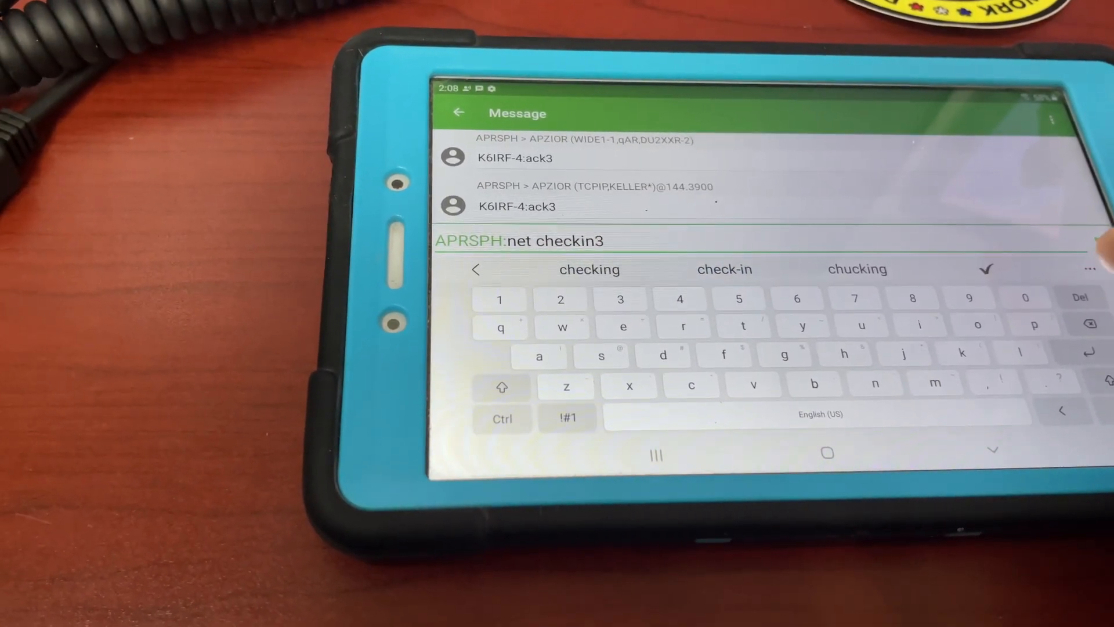
pyautogui.press('BackSpace')
pyautogui.write(' m')
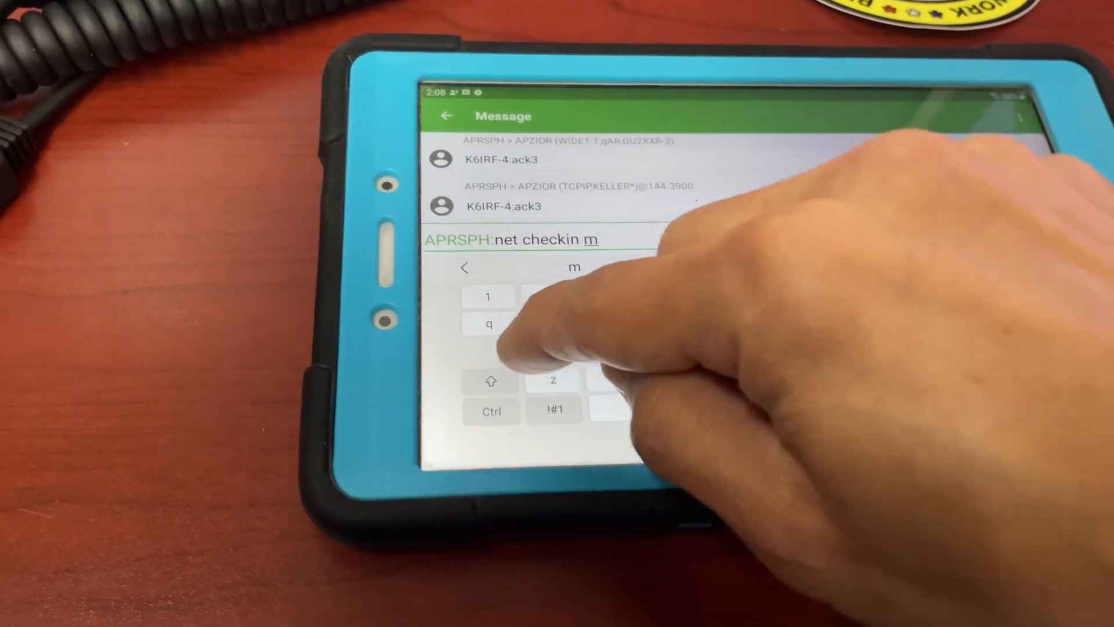
pyautogui.write('abu')
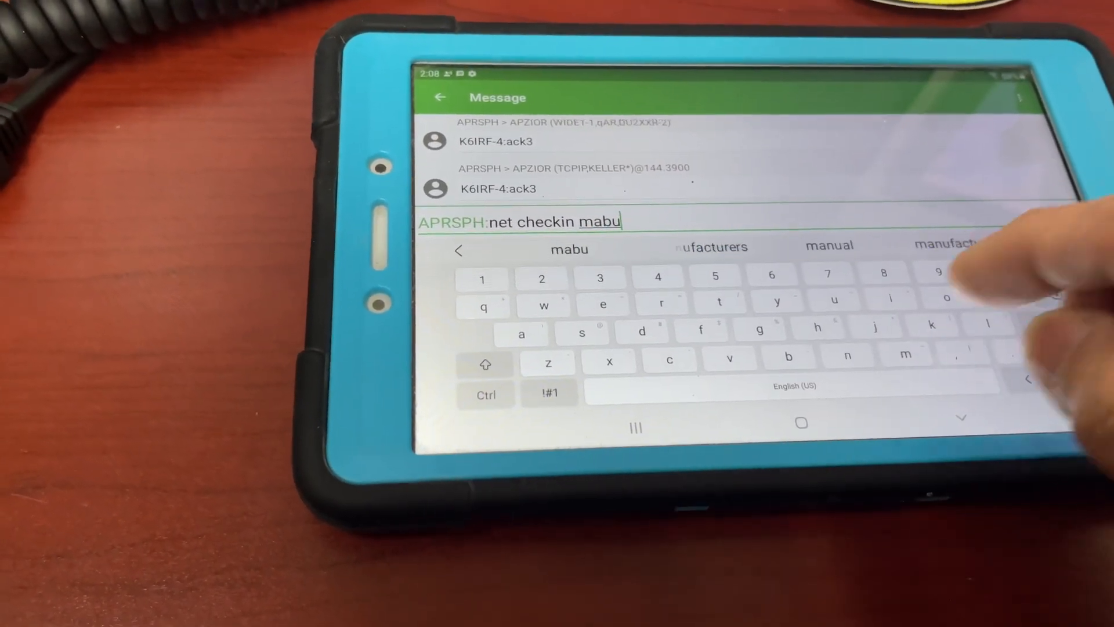
pyautogui.write('hay')
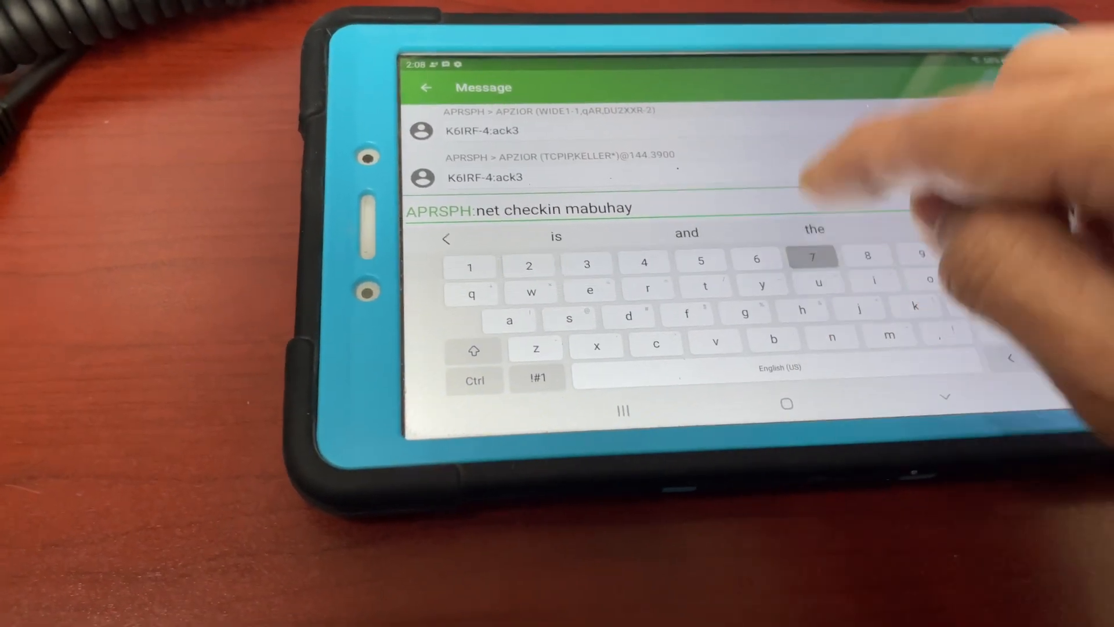
pyautogui.write('73')
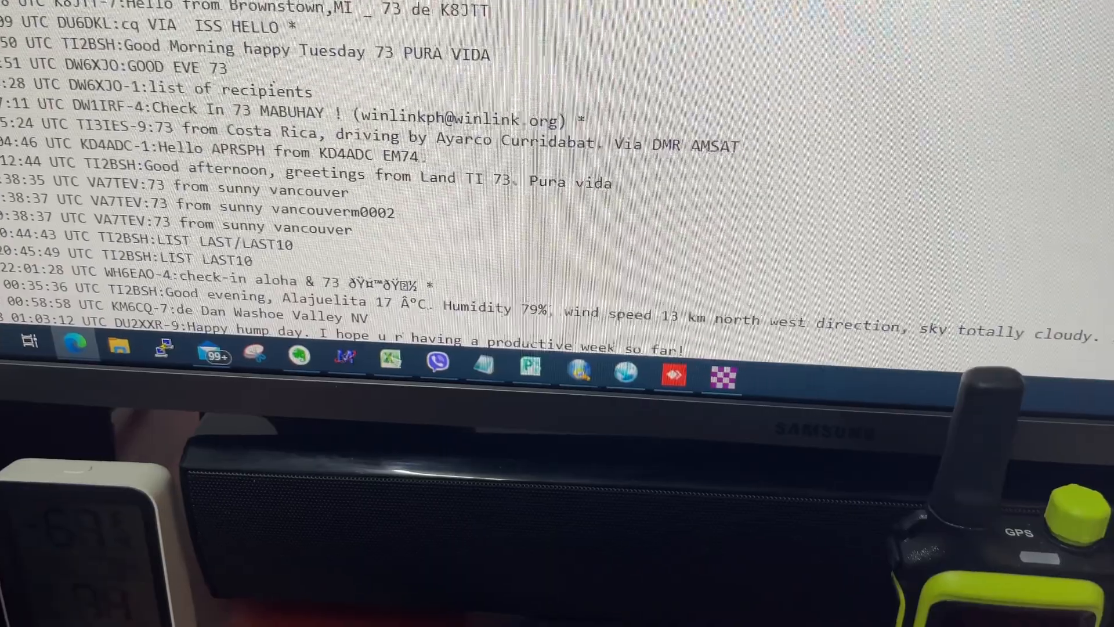
# Step: Scroll the APRSPH web log down to the newest K6IRF-4 test entries
pyautogui.scroll(-3)
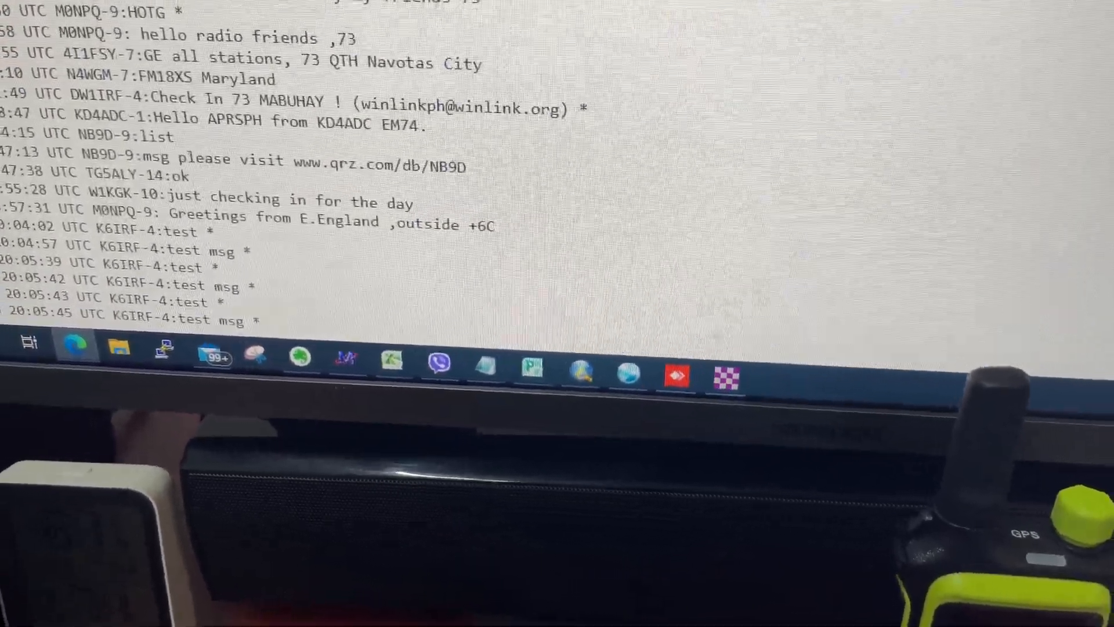